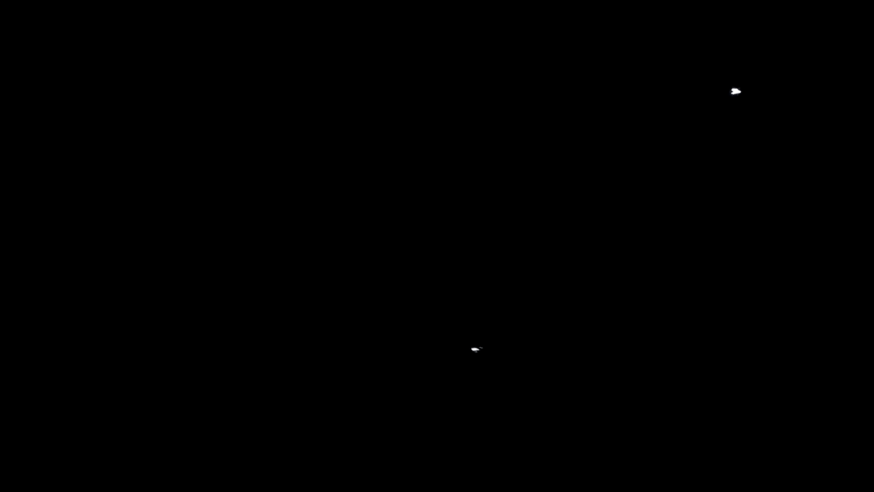
{"action": "mouse_move", "coordinate": [444, 321]}
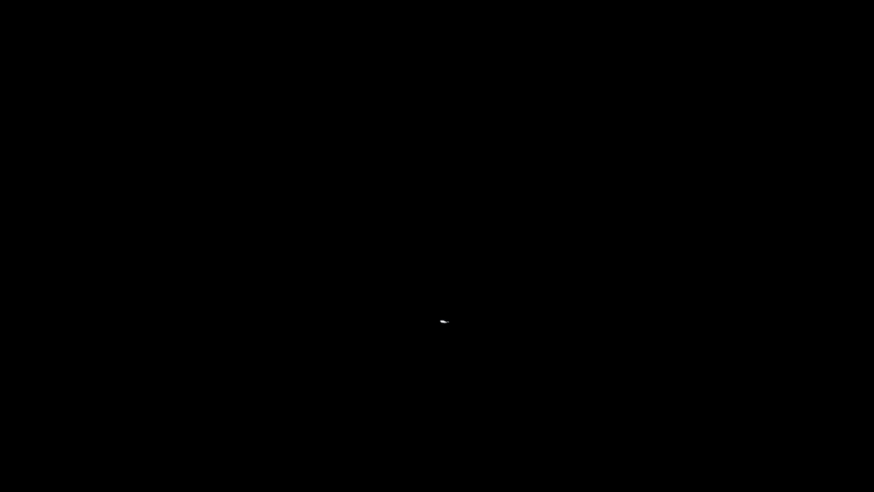